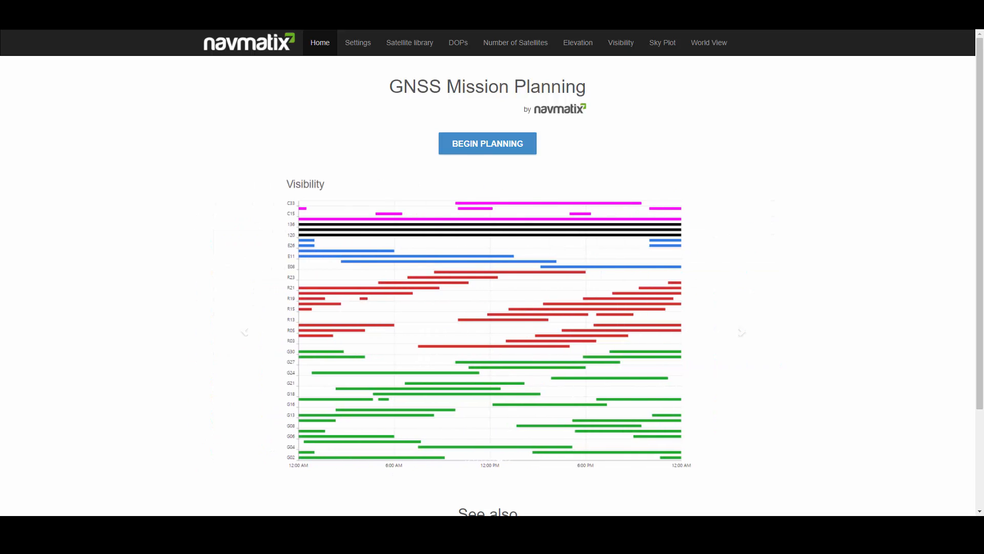
- Advance the home showcase to the world map of satellite ground tracks
{"action": "left_click", "coordinate": [740, 332]}
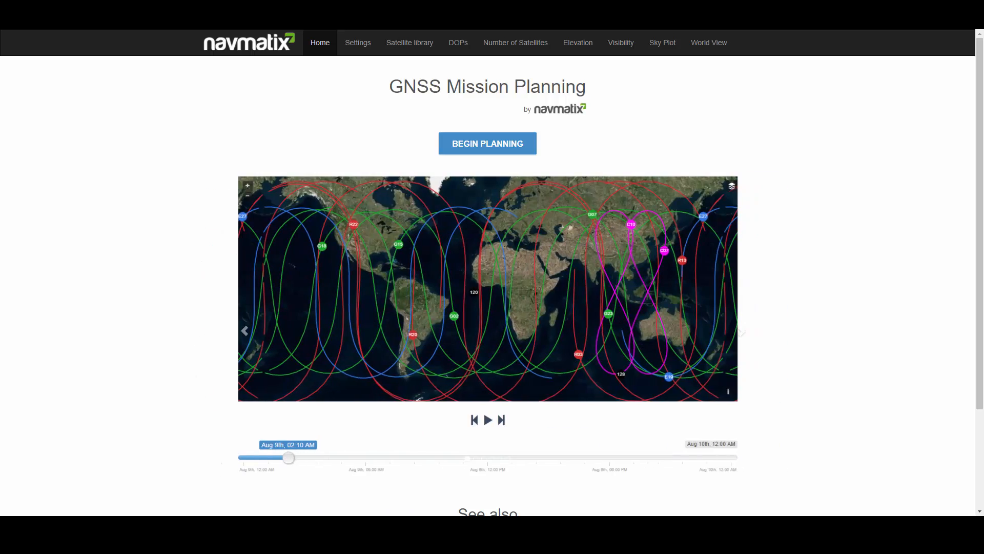
{"action": "mouse_move", "coordinate": [831, 276]}
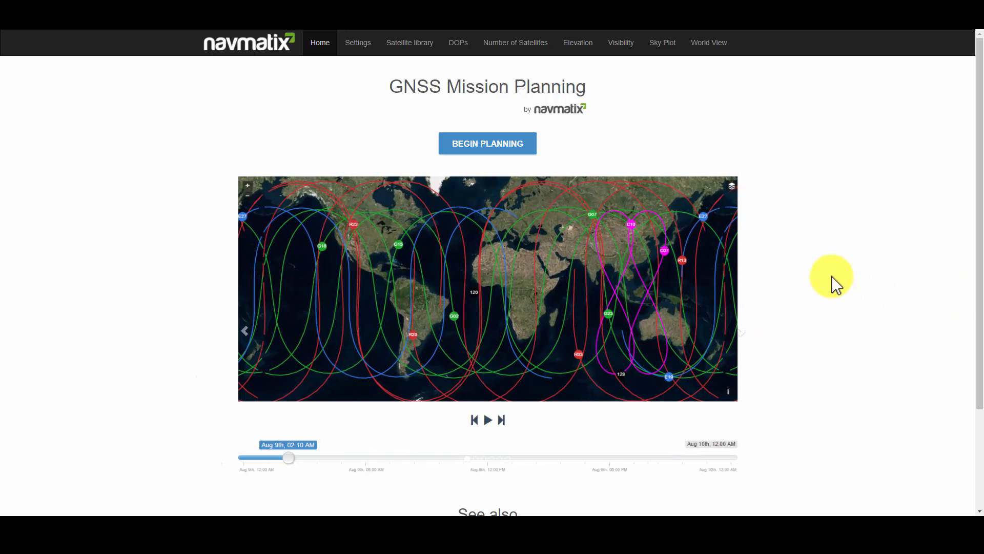
- Search the Settings address field for 'Morgantown, WV', returning Morgantown, Monongalia County, West Virginia
{"action": "left_click", "coordinate": [358, 43]}
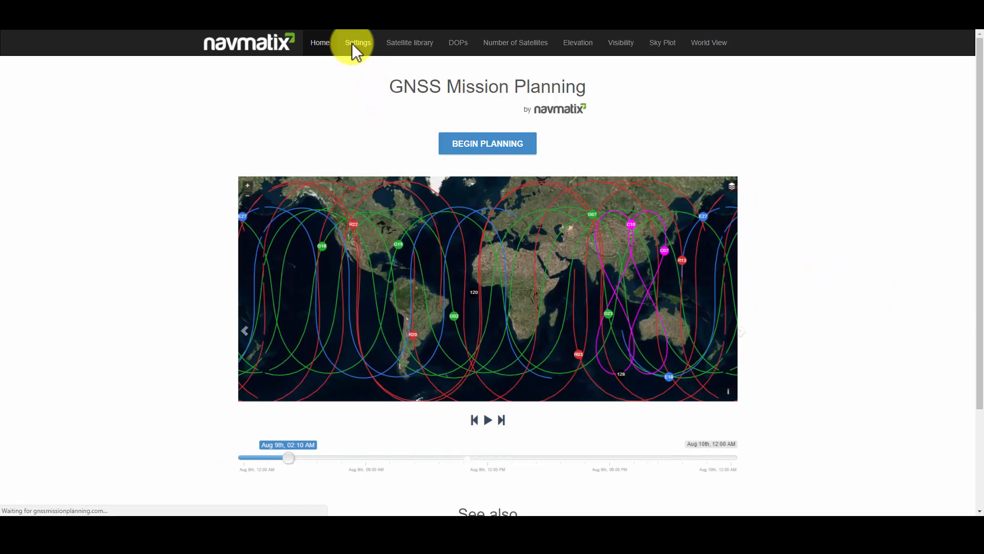
{"action": "left_click", "coordinate": [357, 42]}
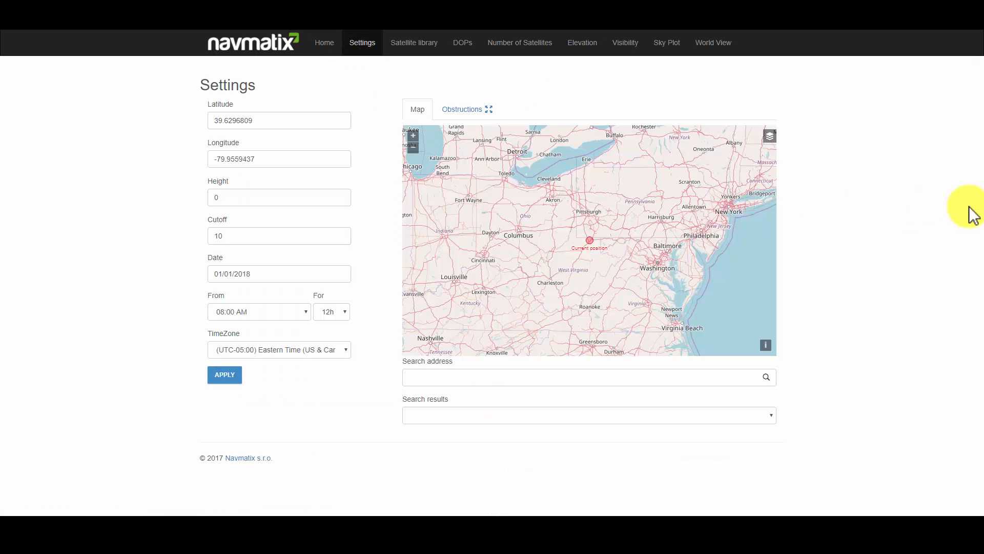
{"action": "mouse_move", "coordinate": [451, 388]}
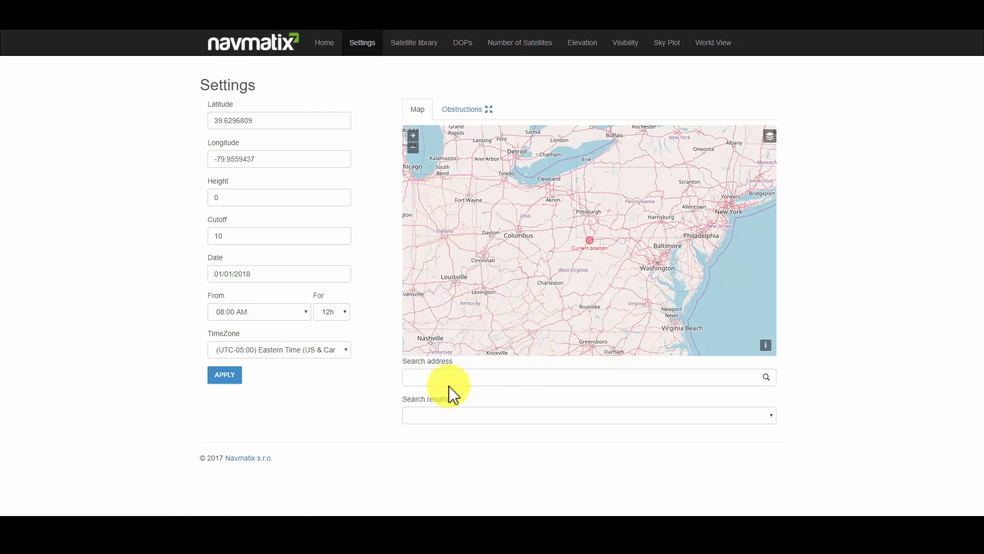
{"action": "type", "text": "M"}
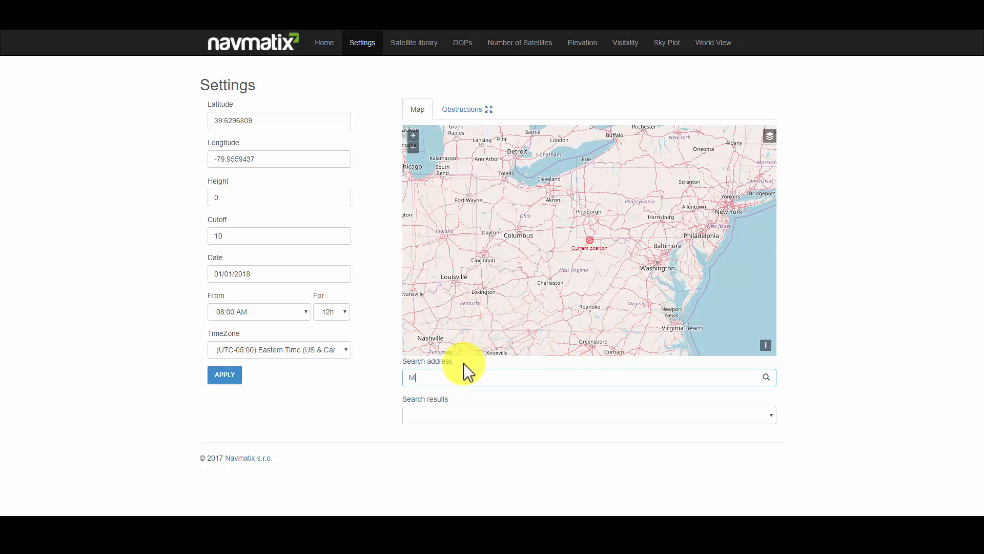
{"action": "type", "text": "Morgantown, W"}
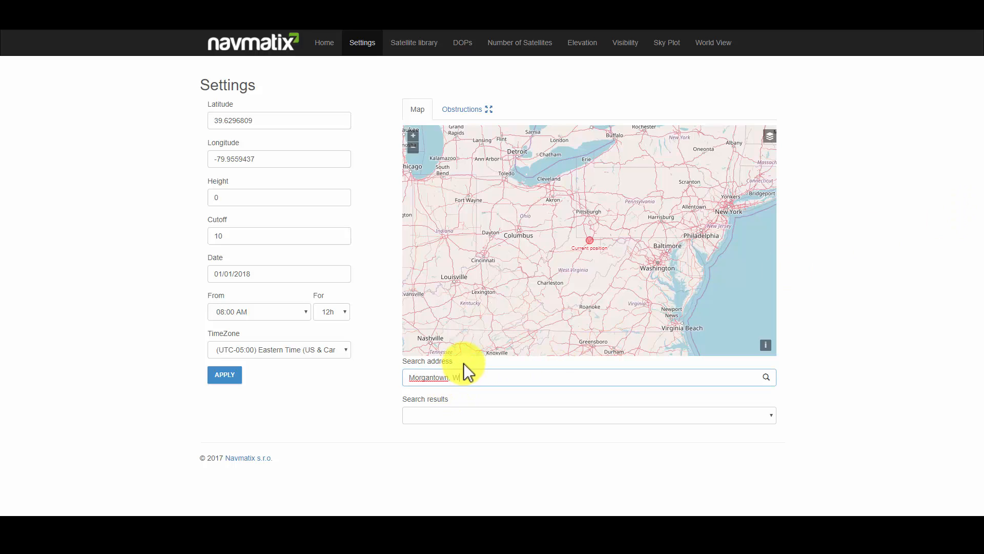
{"action": "left_click", "coordinate": [765, 376]}
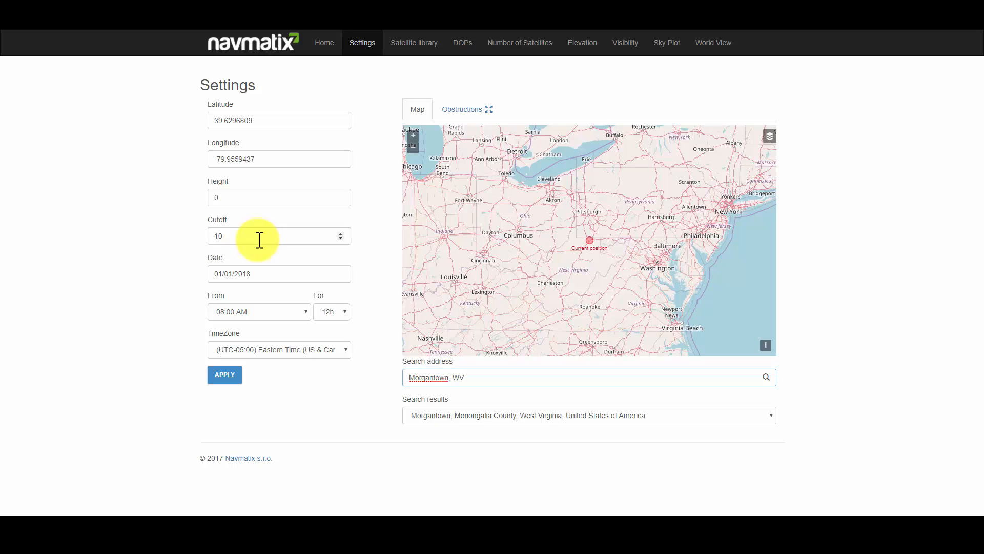
{"action": "mouse_move", "coordinate": [306, 276]}
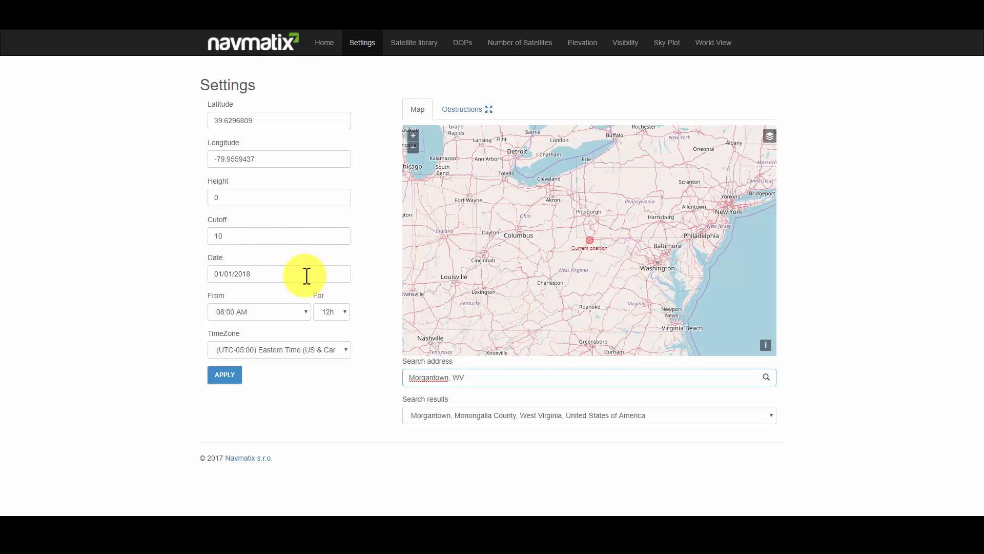
{"action": "mouse_move", "coordinate": [286, 293]}
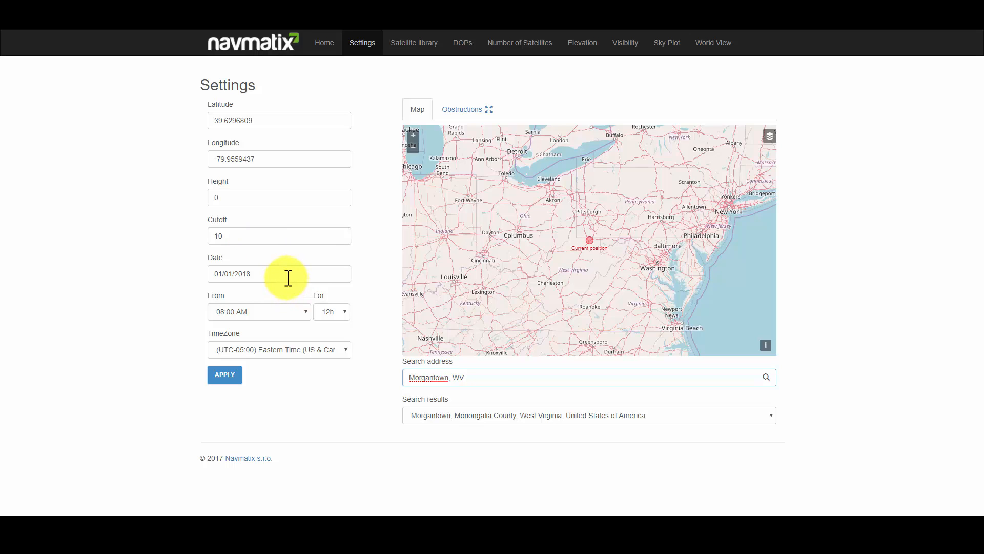
{"action": "left_click", "coordinate": [279, 273]}
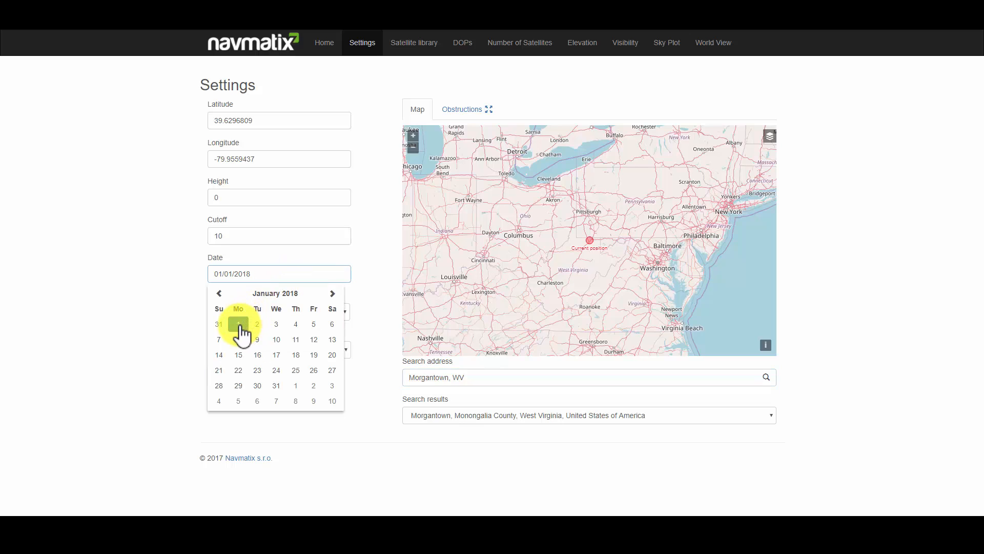
{"action": "left_click", "coordinate": [238, 323]}
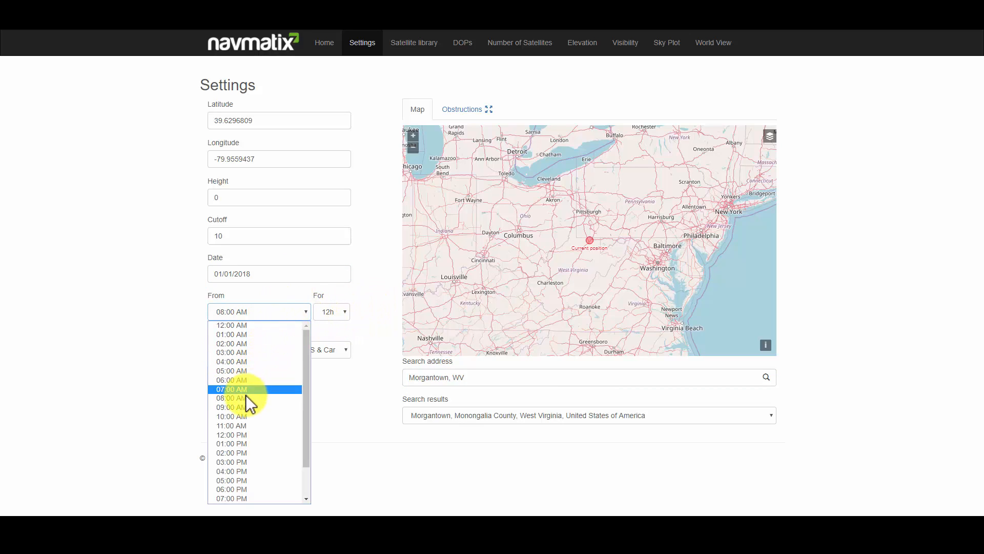
{"action": "left_click", "coordinate": [331, 311]}
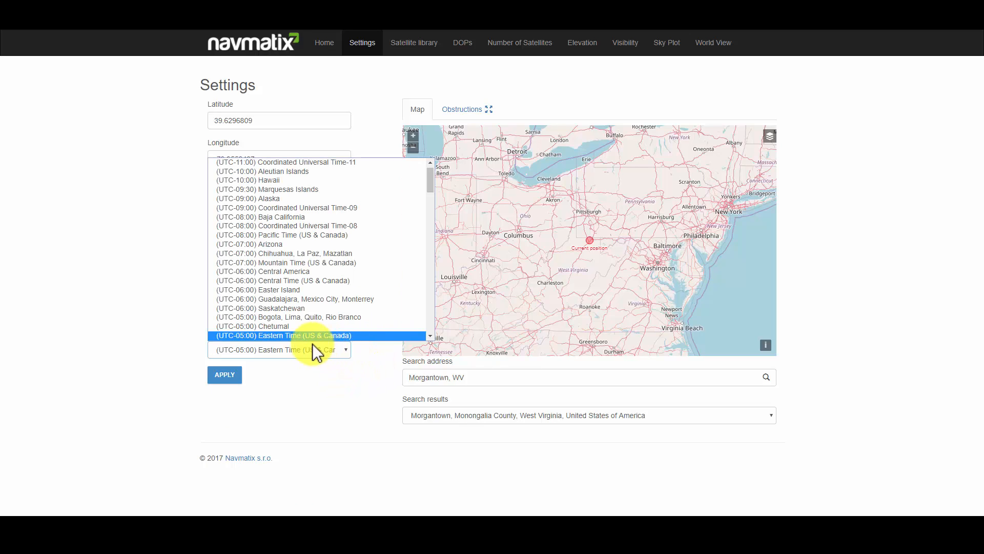
{"action": "left_click", "coordinate": [283, 335]}
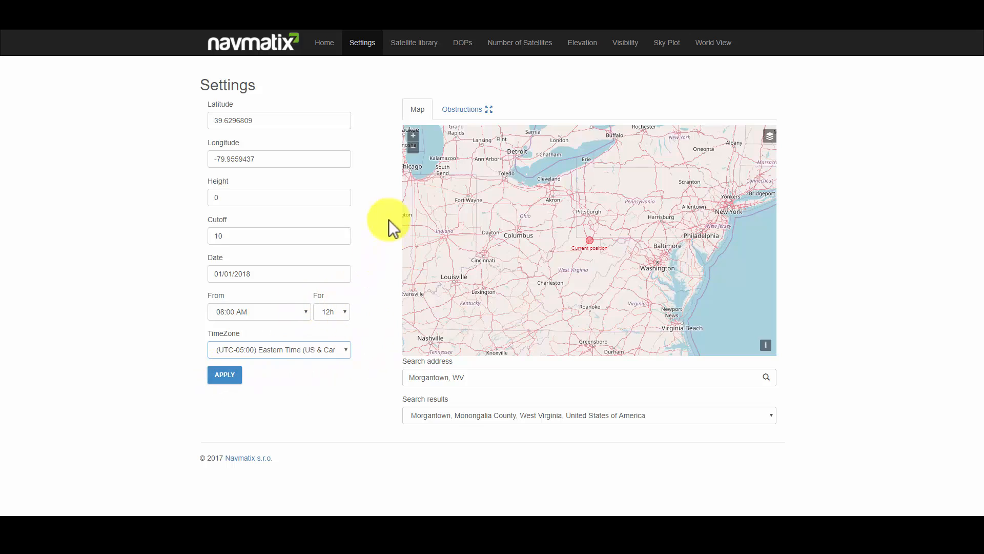
{"action": "mouse_move", "coordinate": [393, 100]}
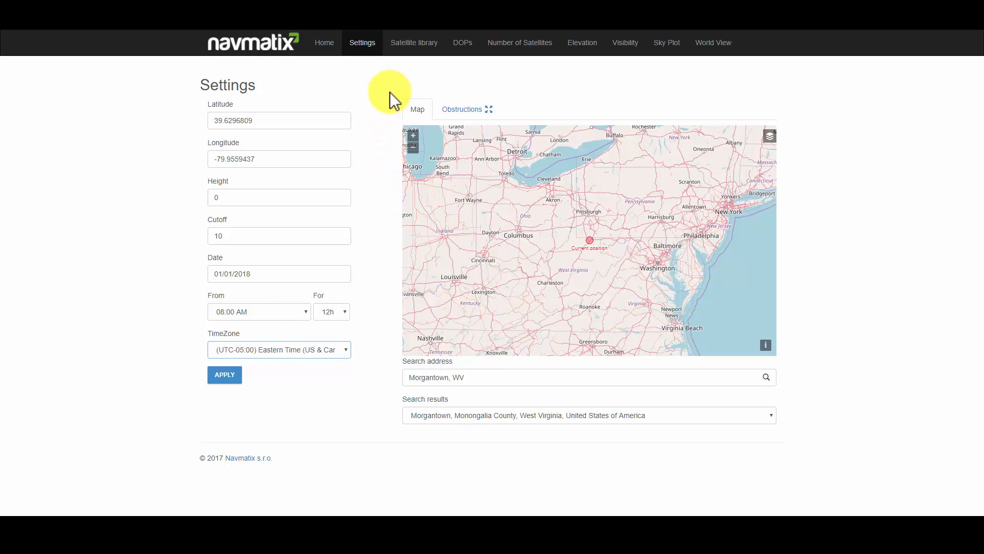
{"action": "mouse_move", "coordinate": [413, 42]}
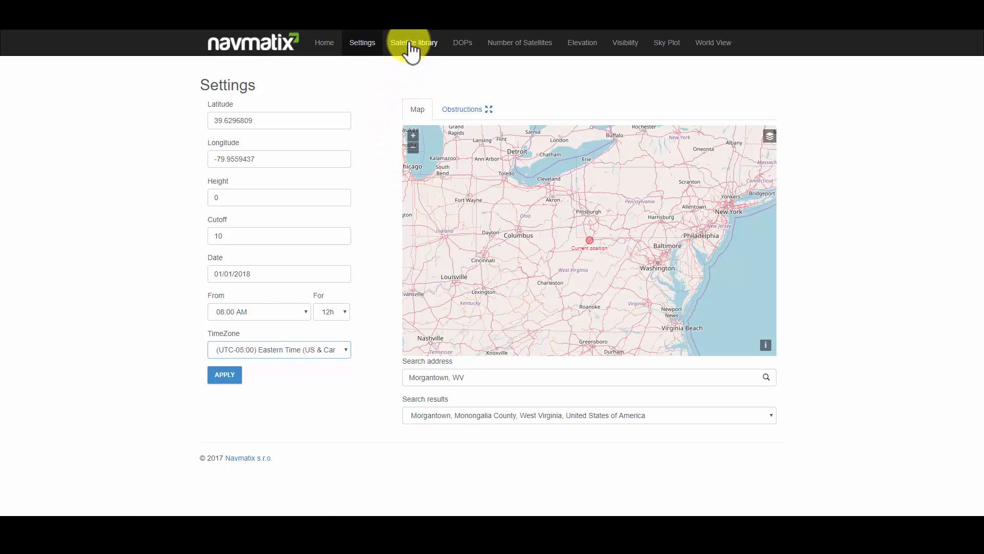
- Review the Satellite library with GPS satellites enabled except unhealthy G04
{"action": "left_click", "coordinate": [413, 42]}
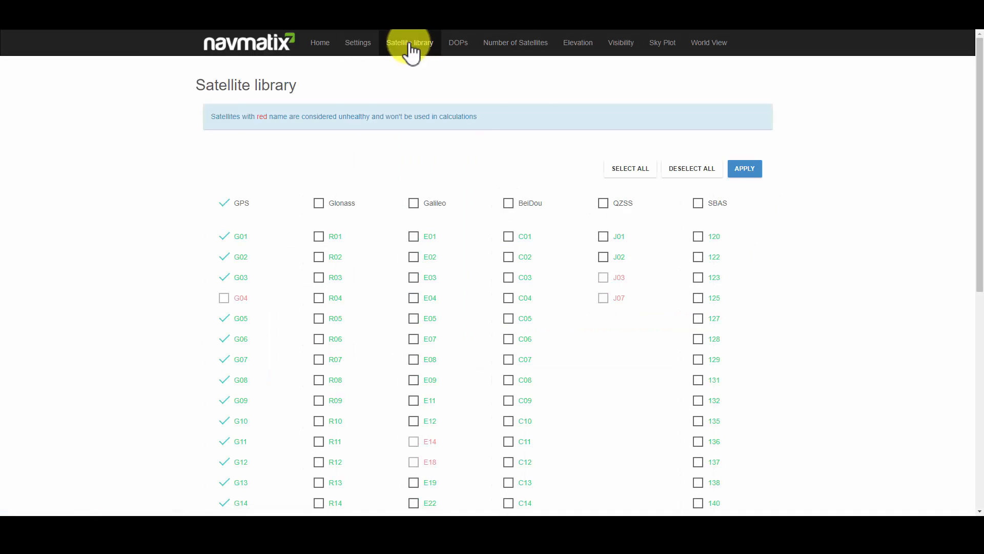
{"action": "mouse_move", "coordinate": [461, 159]}
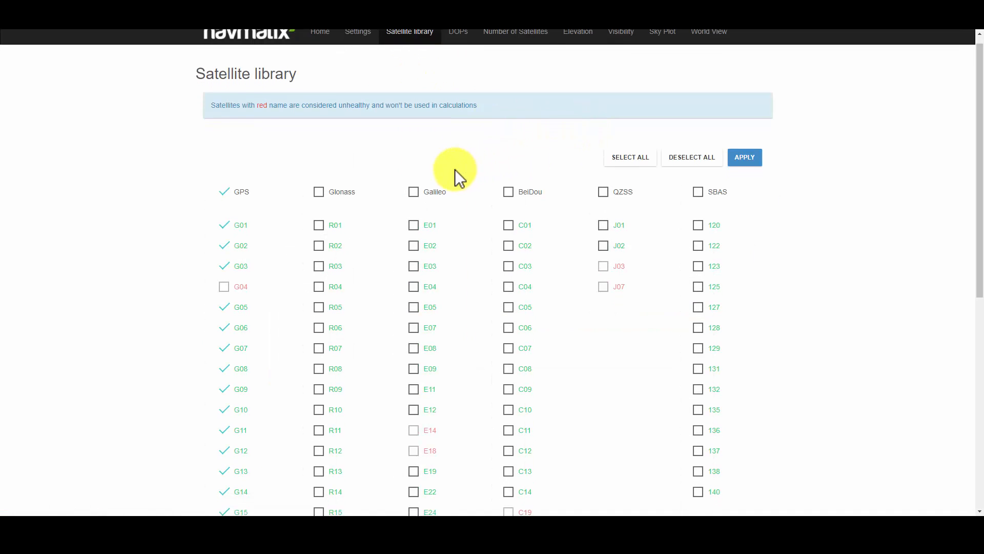
{"action": "scroll", "scroll_direction": "down", "scroll_amount": 3}
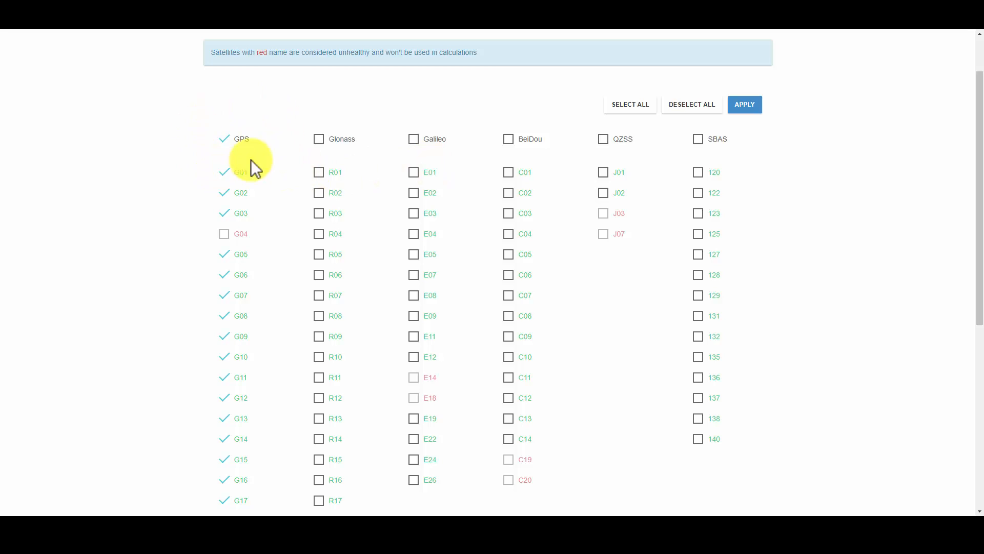
{"action": "mouse_move", "coordinate": [262, 251]}
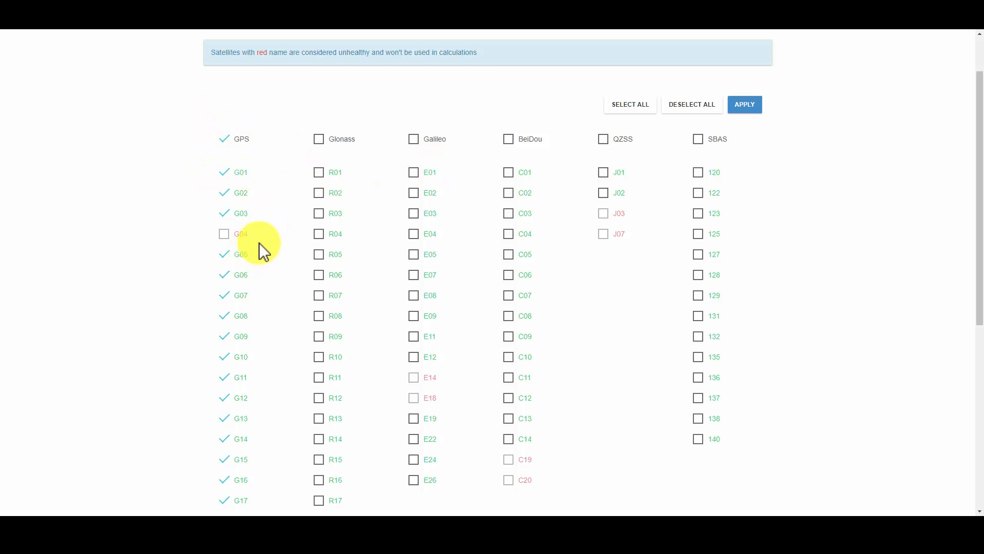
{"action": "mouse_move", "coordinate": [318, 253]}
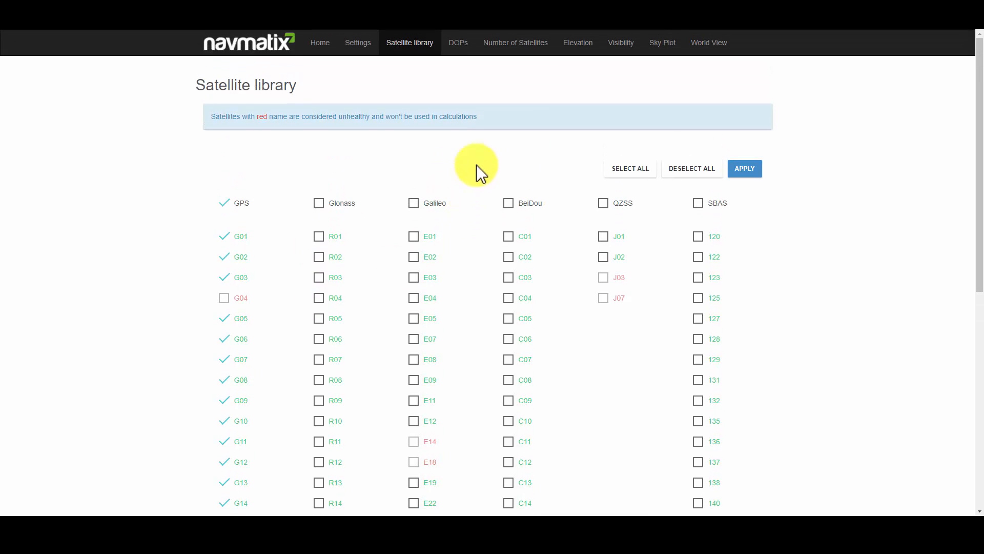
{"action": "mouse_move", "coordinate": [458, 42]}
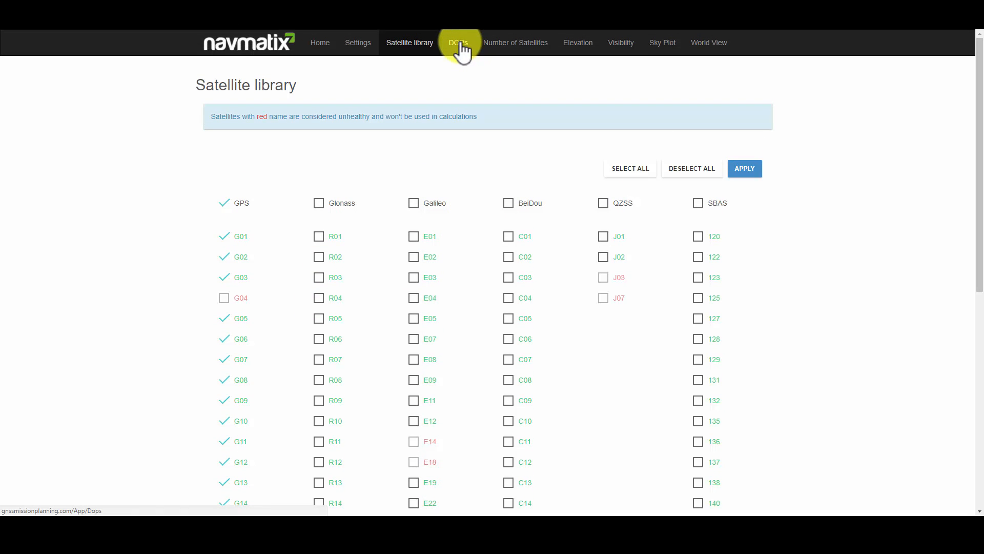
- Show the DOPs chart of GDOP, PDOP, HDOP and VDOP over the session
{"action": "left_click", "coordinate": [458, 42]}
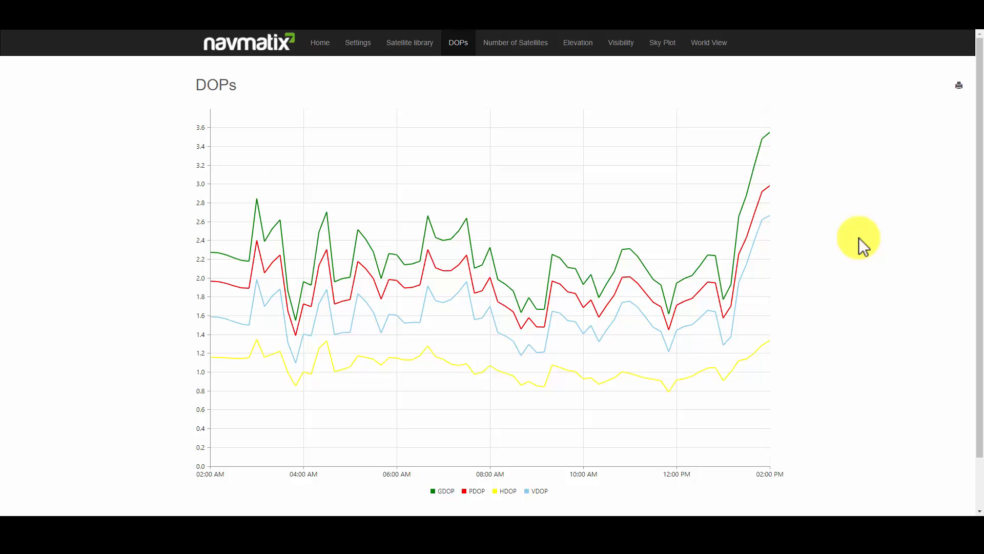
{"action": "mouse_move", "coordinate": [715, 163]}
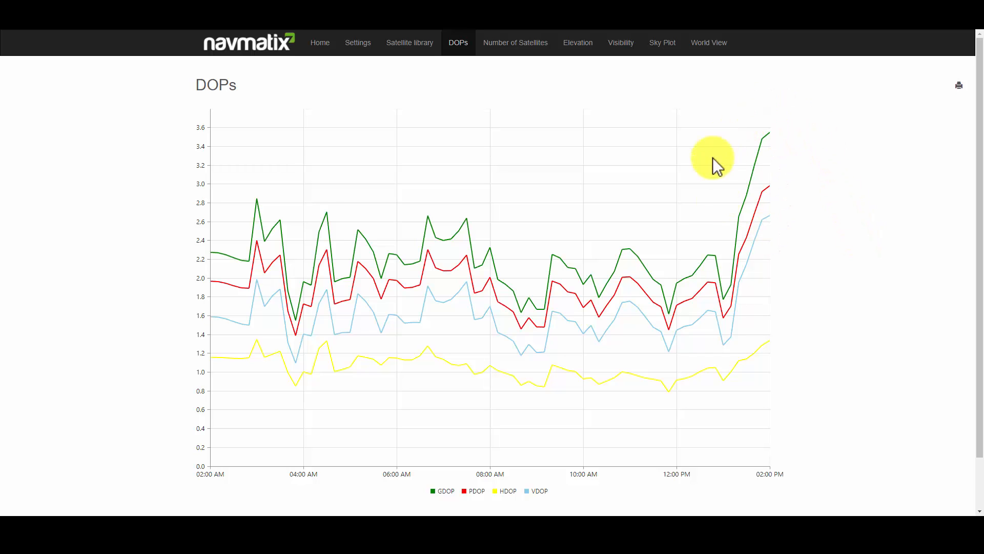
{"action": "mouse_move", "coordinate": [891, 178]}
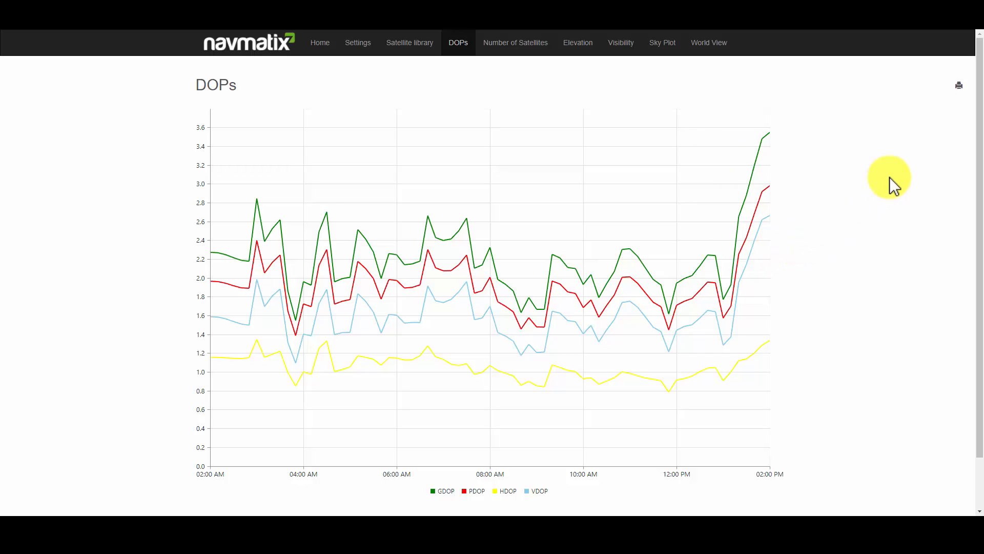
{"action": "mouse_move", "coordinate": [899, 184]}
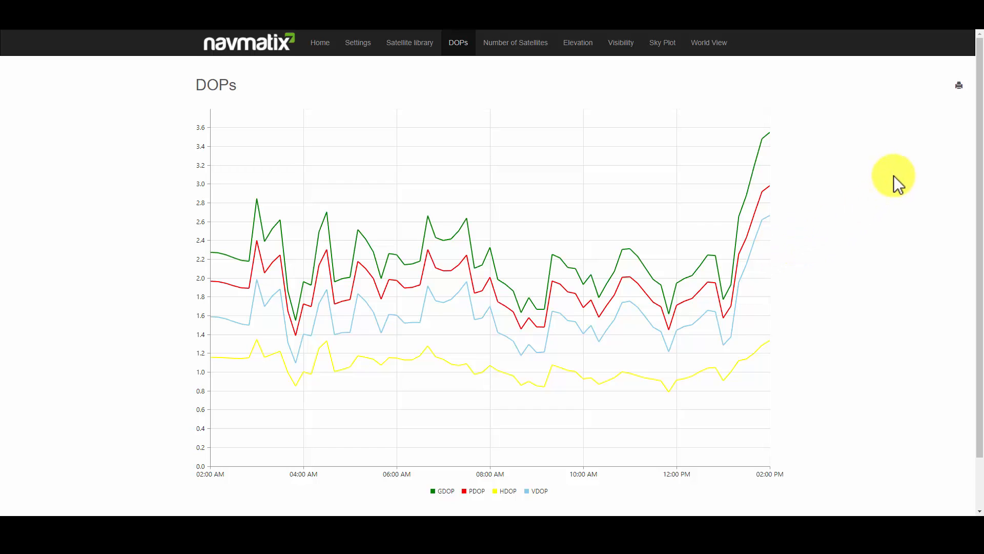
{"action": "mouse_move", "coordinate": [899, 183]}
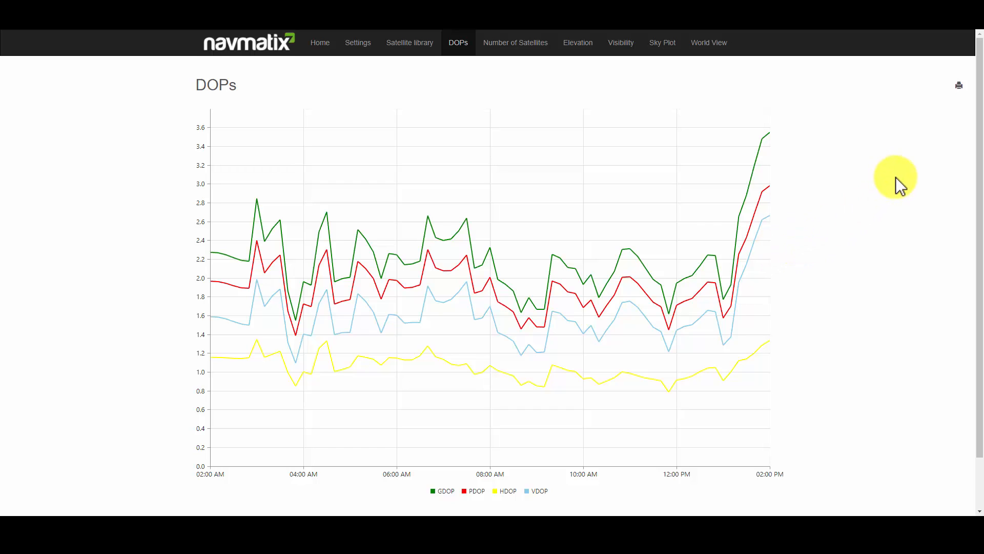
{"action": "mouse_move", "coordinate": [902, 185]}
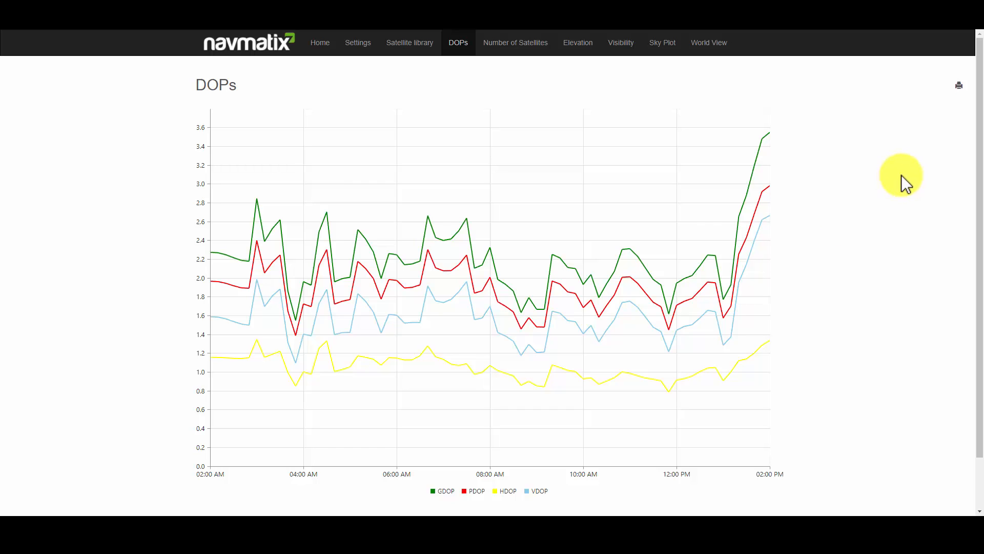
{"action": "mouse_move", "coordinate": [890, 168]}
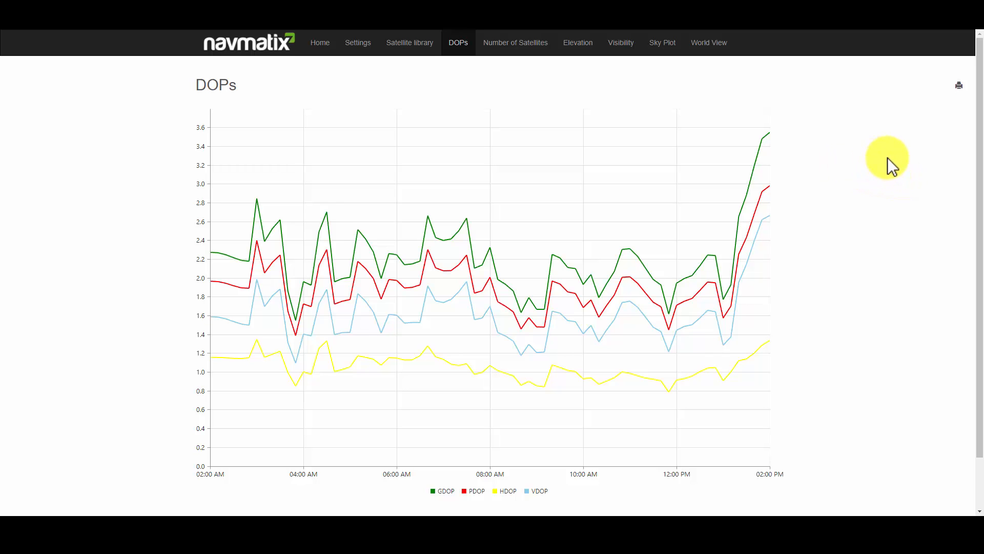
{"action": "mouse_move", "coordinate": [514, 42]}
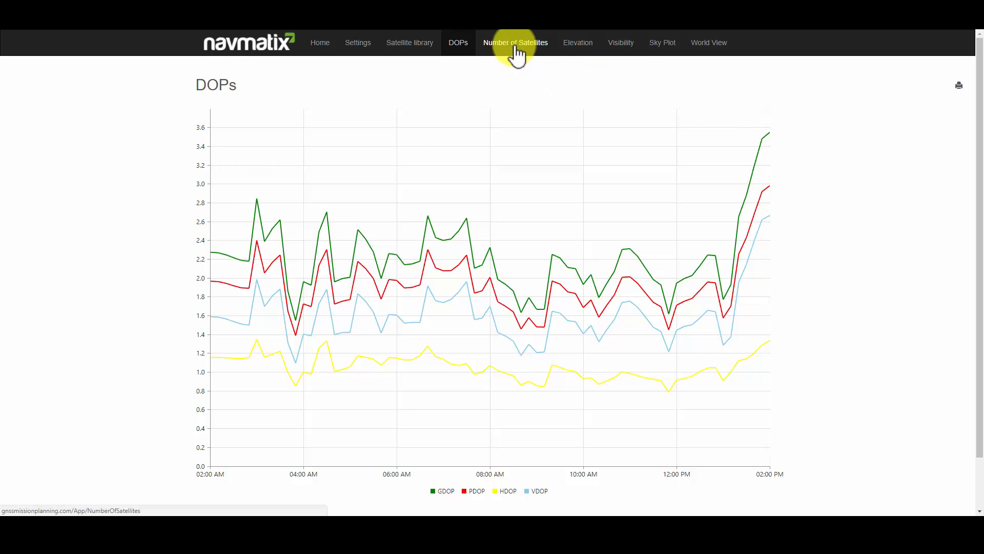
- Show the Number of satellites chart, reading 7 to 10 GPS satellites
{"action": "left_click", "coordinate": [516, 42]}
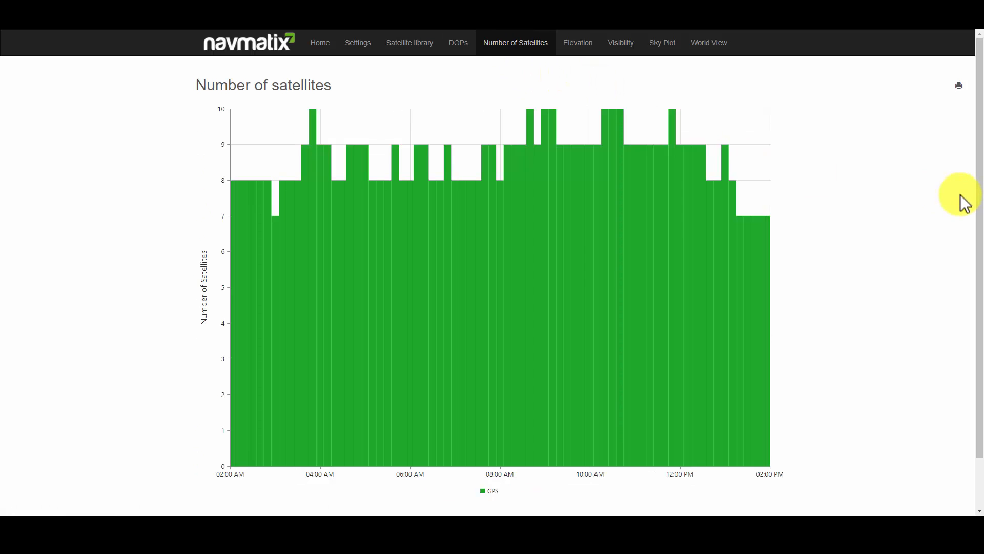
{"action": "mouse_move", "coordinate": [930, 214]}
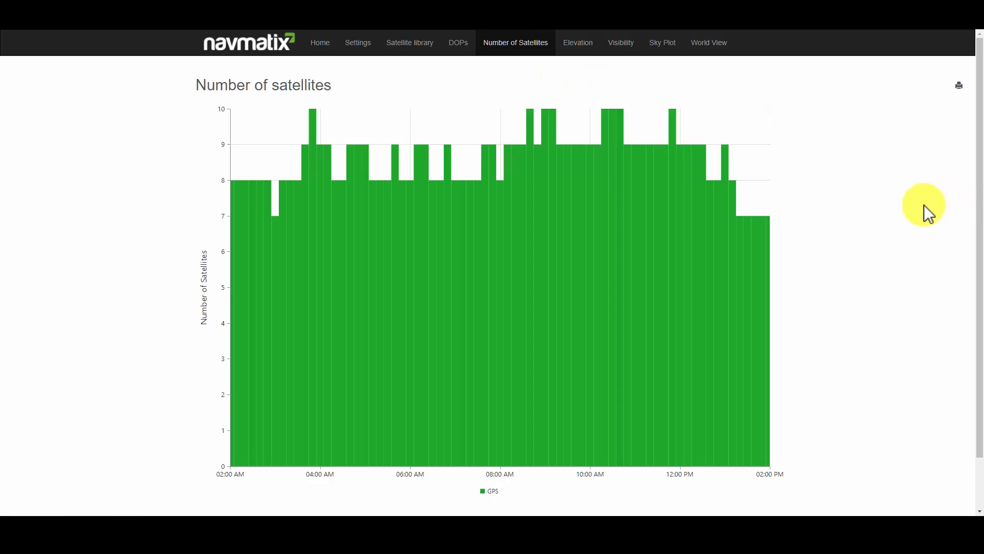
{"action": "mouse_move", "coordinate": [435, 254]}
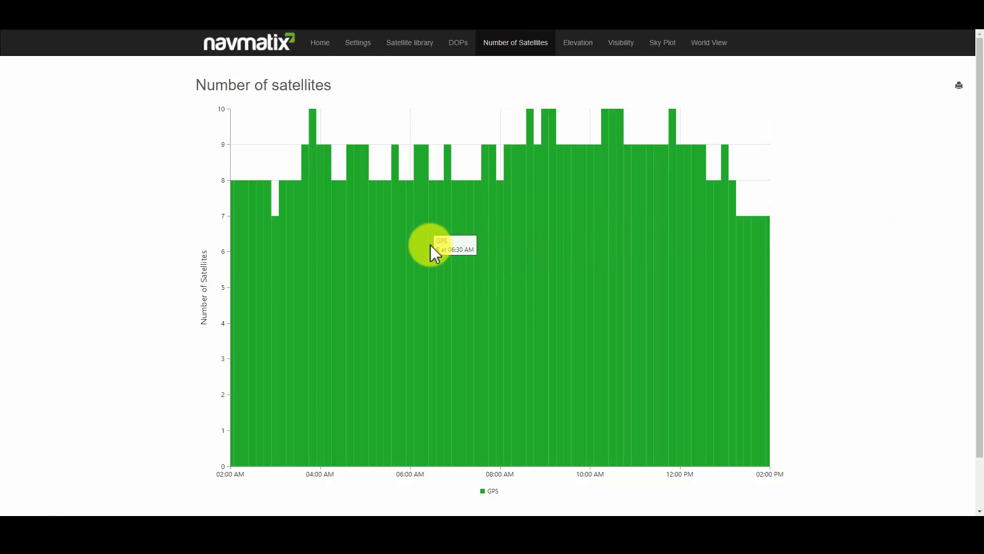
{"action": "mouse_move", "coordinate": [281, 202]}
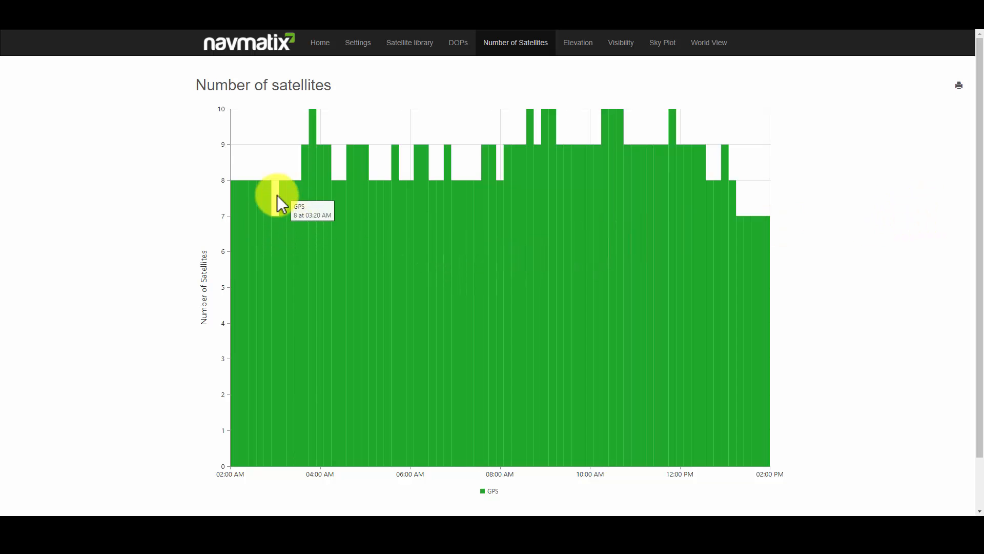
{"action": "mouse_move", "coordinate": [916, 145]}
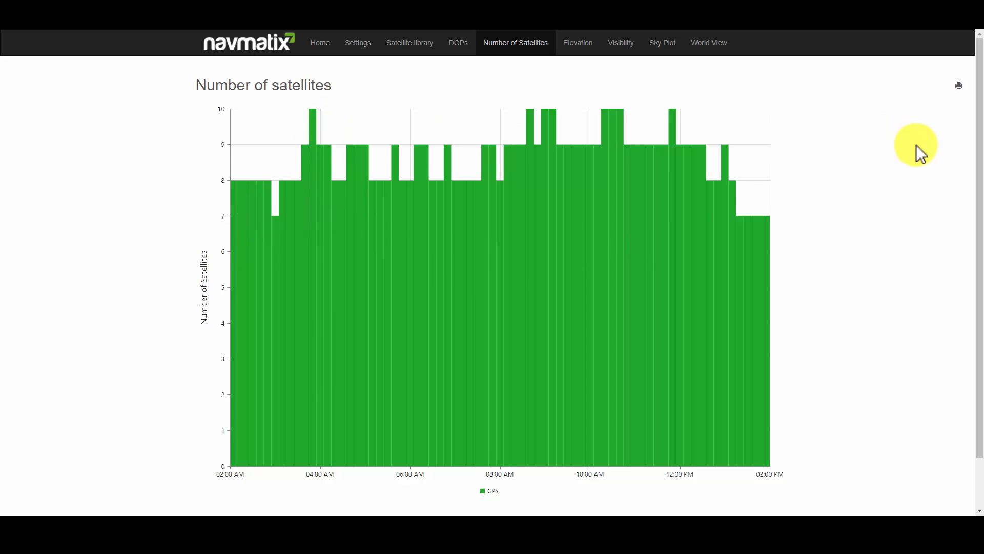
{"action": "mouse_move", "coordinate": [868, 174]}
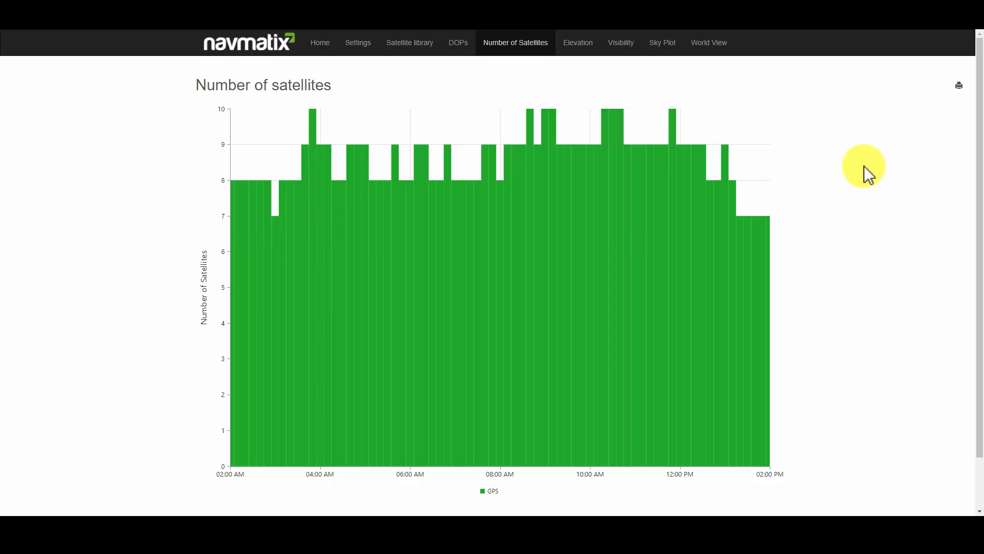
{"action": "mouse_move", "coordinate": [849, 182]}
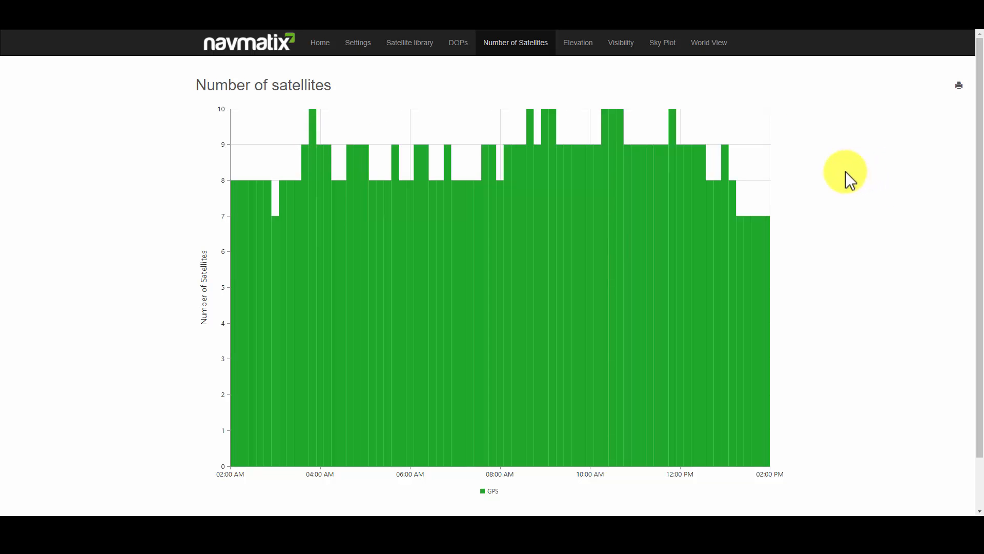
{"action": "mouse_move", "coordinate": [829, 185]}
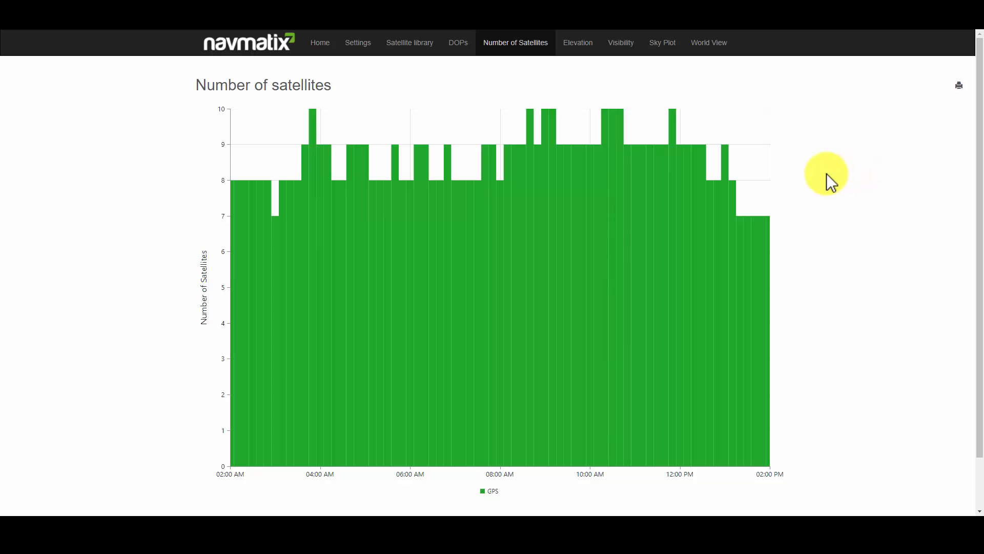
{"action": "mouse_move", "coordinate": [796, 149]}
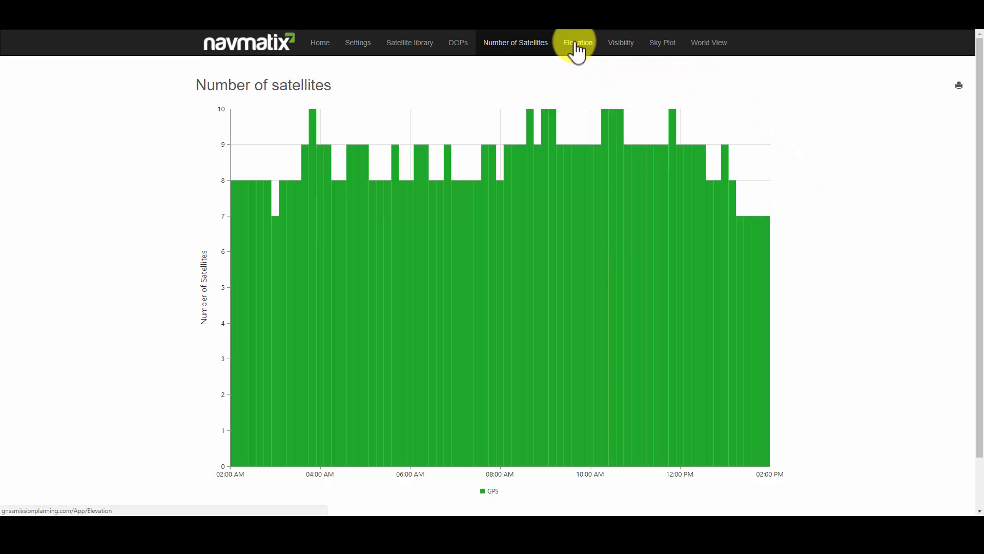
- Show the Elevation chart of GPS satellite elevation curves over the session
{"action": "left_click", "coordinate": [577, 42]}
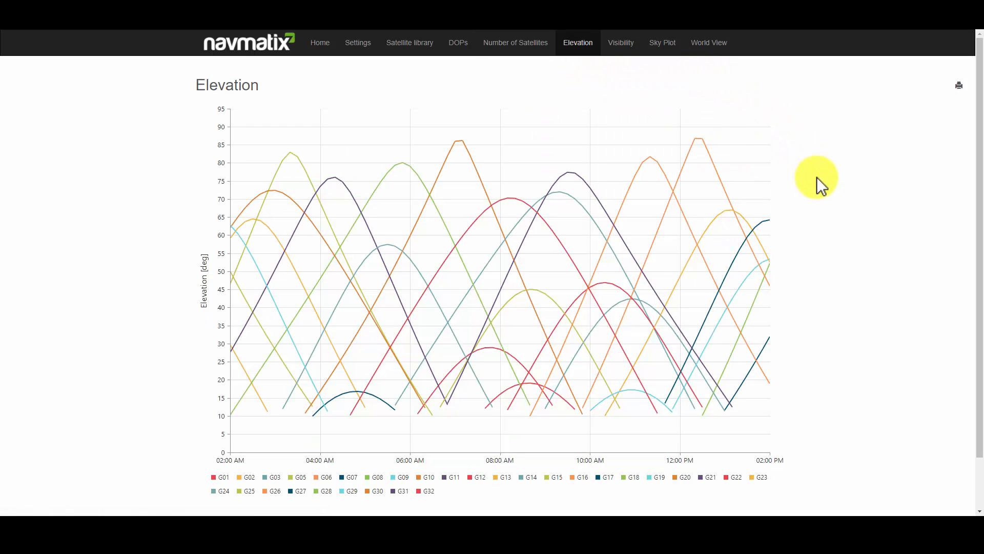
{"action": "mouse_move", "coordinate": [826, 247]}
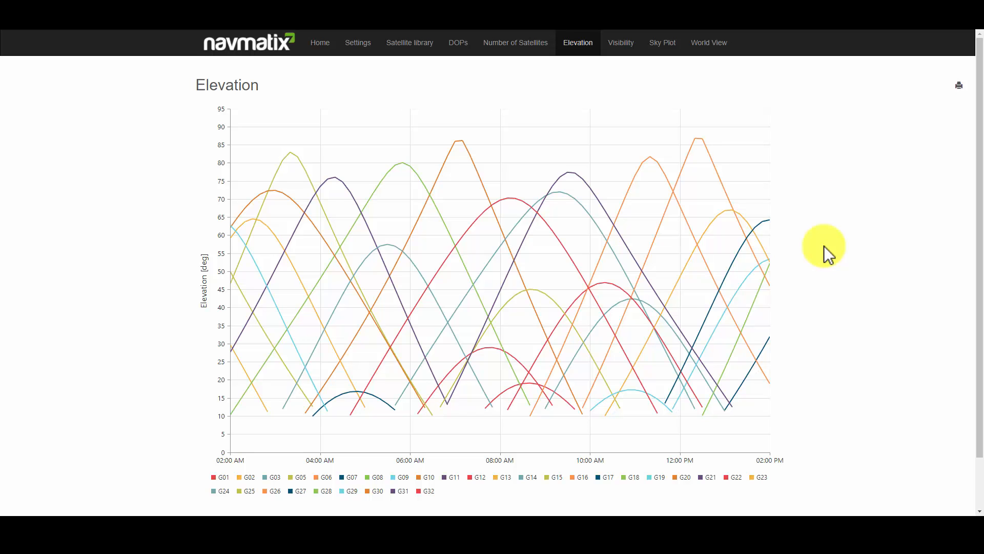
{"action": "mouse_move", "coordinate": [848, 210]}
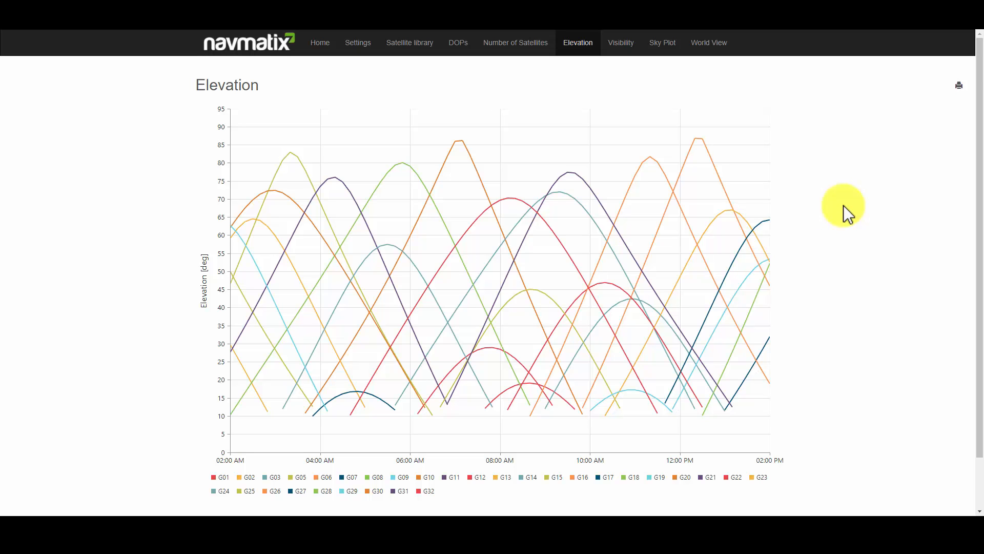
{"action": "mouse_move", "coordinate": [781, 191]}
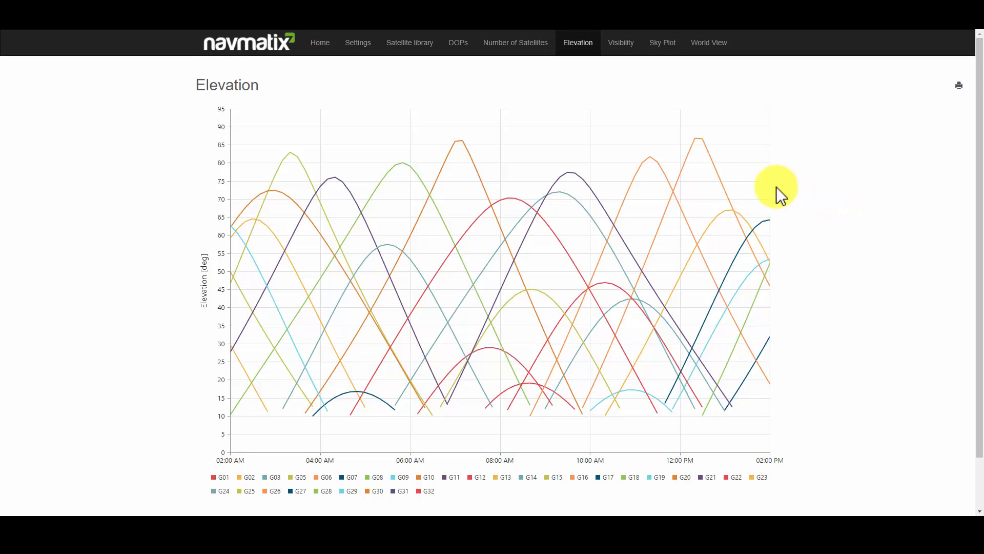
{"action": "mouse_move", "coordinate": [695, 136]}
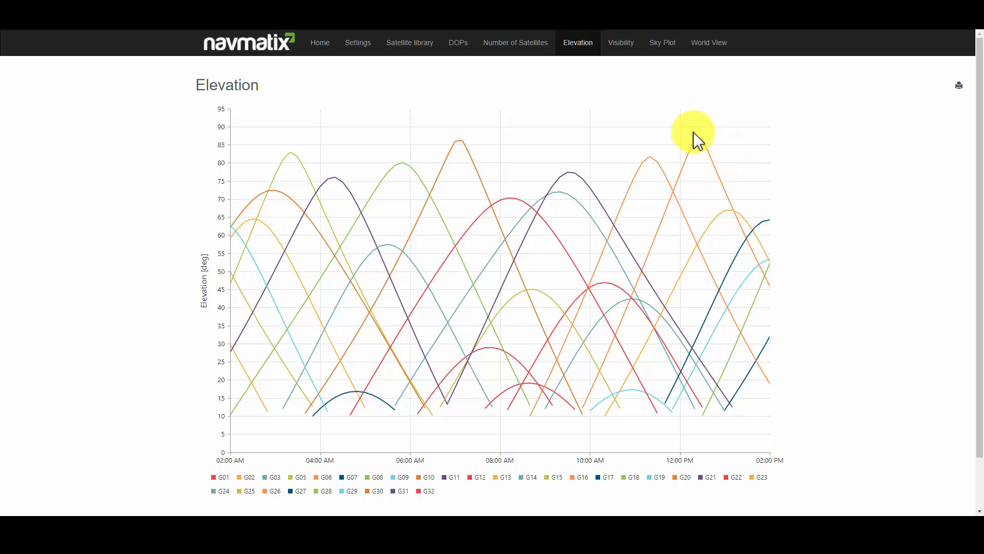
{"action": "mouse_move", "coordinate": [381, 267]}
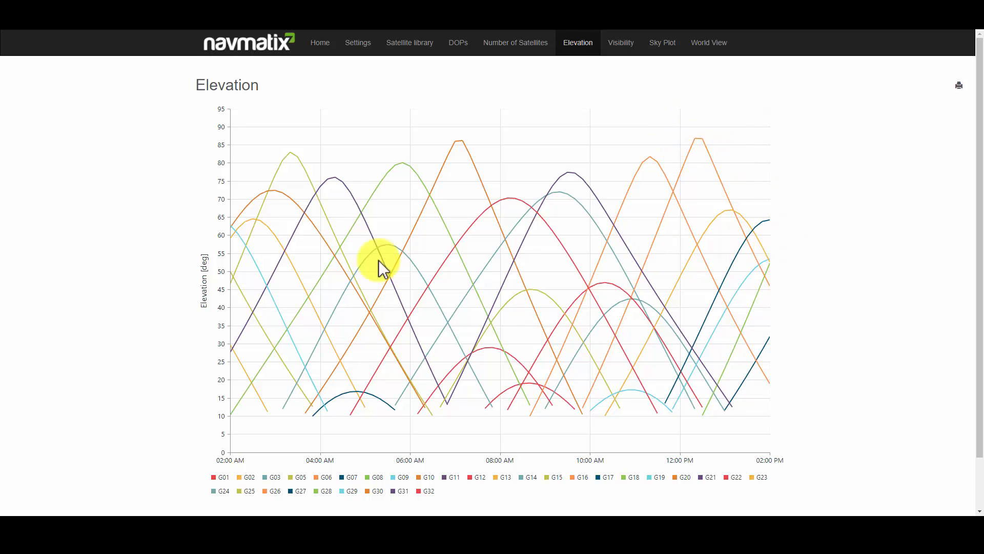
{"action": "mouse_move", "coordinate": [585, 458]}
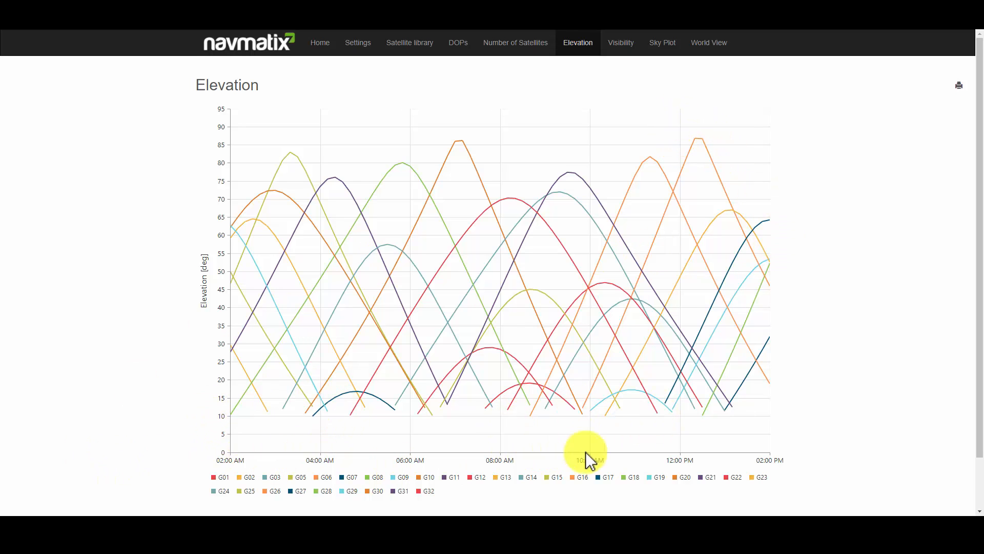
{"action": "mouse_move", "coordinate": [843, 71]}
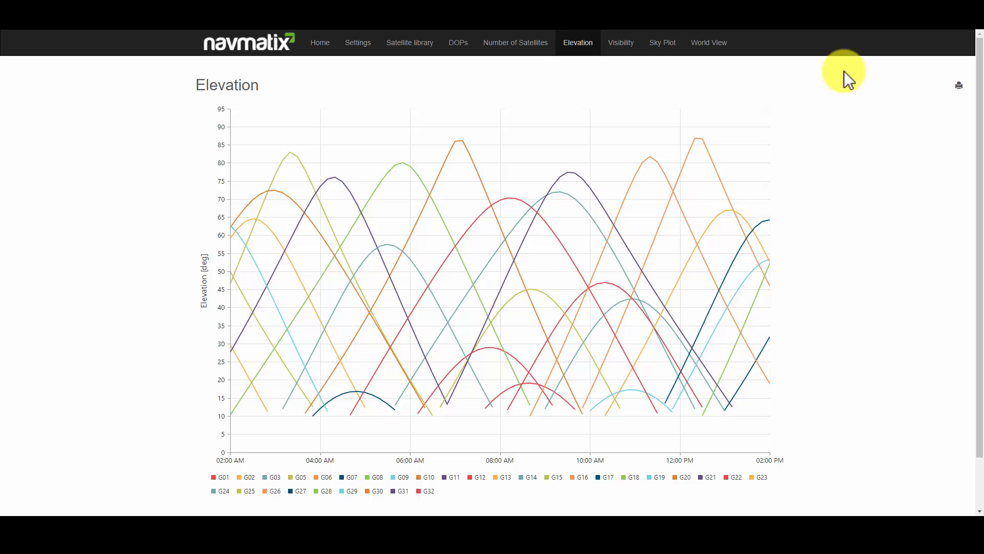
{"action": "mouse_move", "coordinate": [620, 42]}
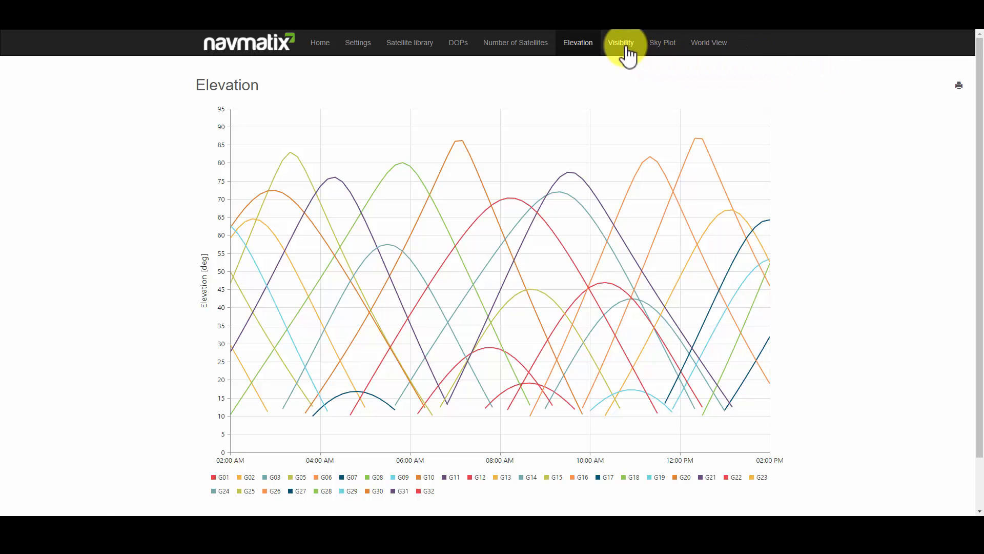
- Show the Visibility timeline of each GPS satellite with location details
{"action": "left_click", "coordinate": [621, 42]}
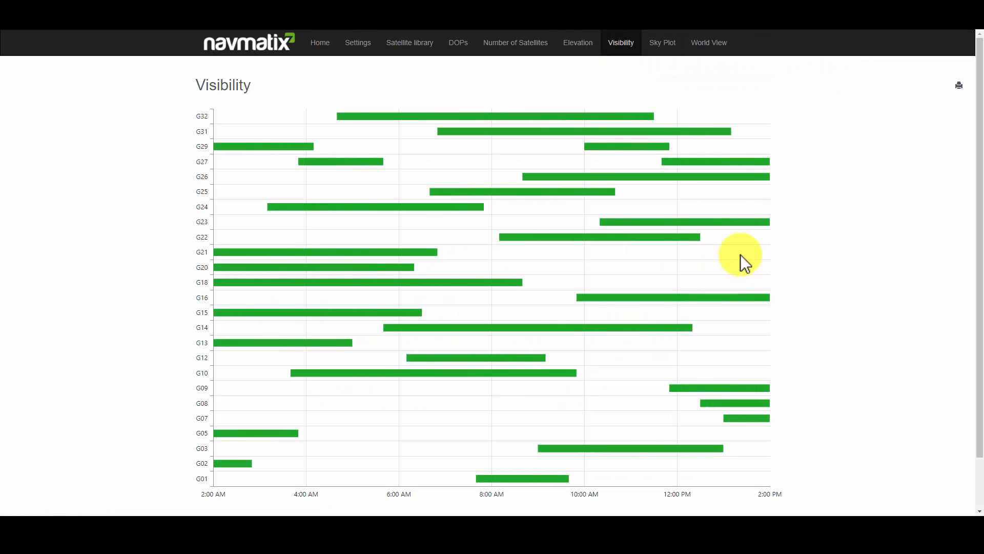
{"action": "scroll", "scroll_direction": "down", "scroll_amount": 3}
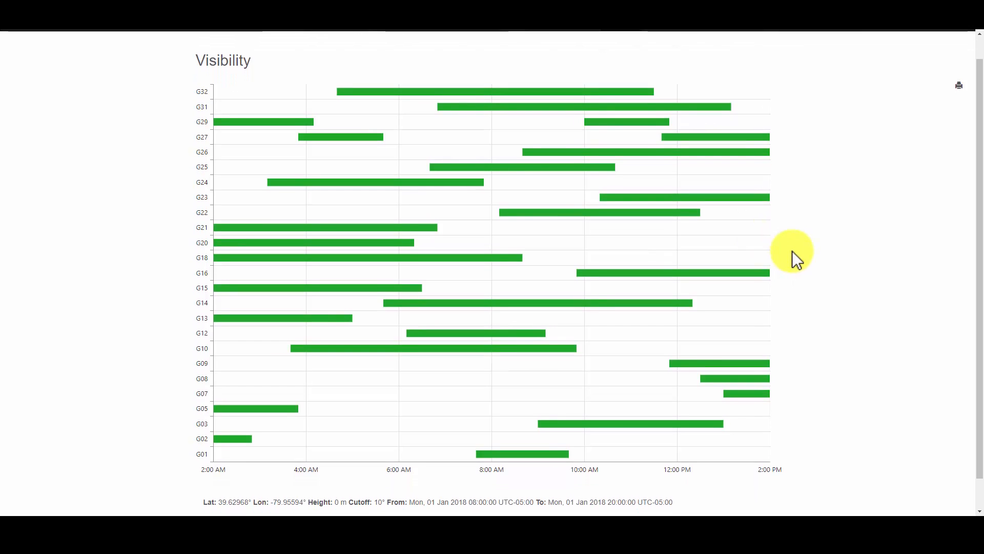
{"action": "scroll", "scroll_direction": "up", "scroll_amount": 3}
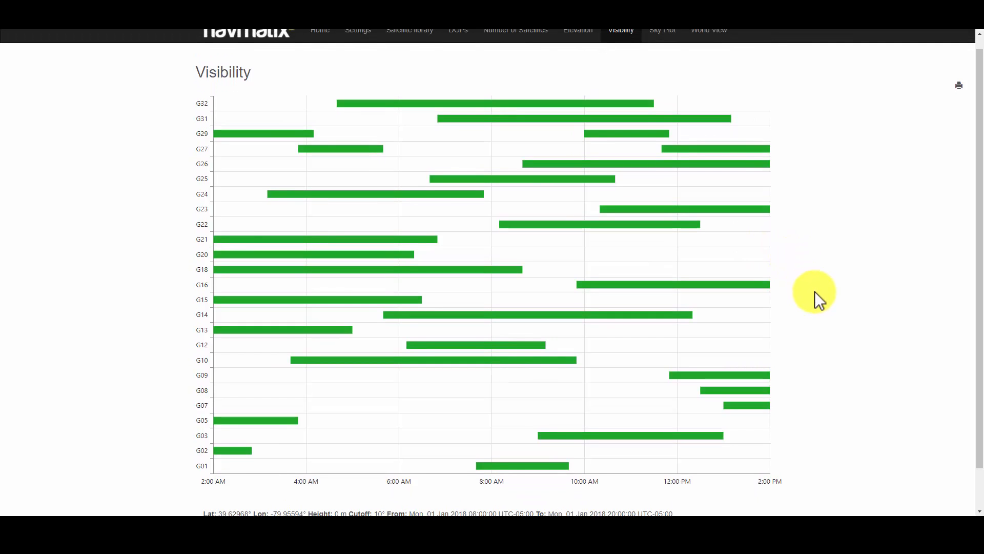
{"action": "mouse_move", "coordinate": [801, 307]}
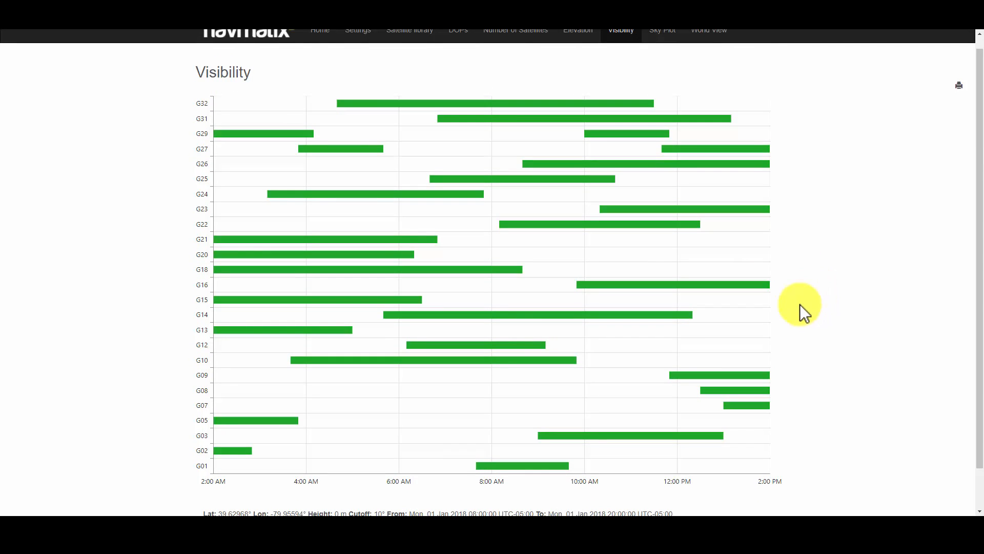
{"action": "mouse_move", "coordinate": [852, 243]}
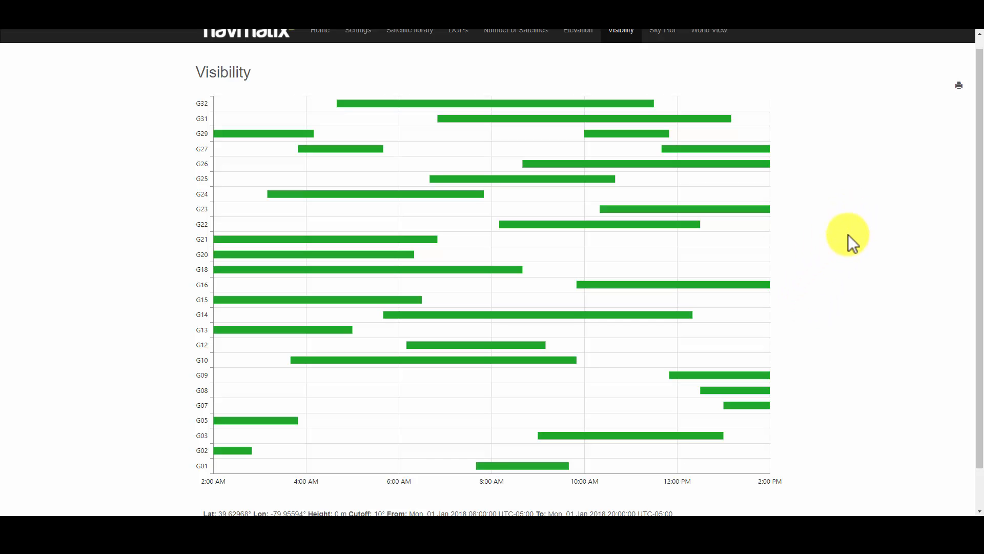
{"action": "mouse_move", "coordinate": [854, 237]}
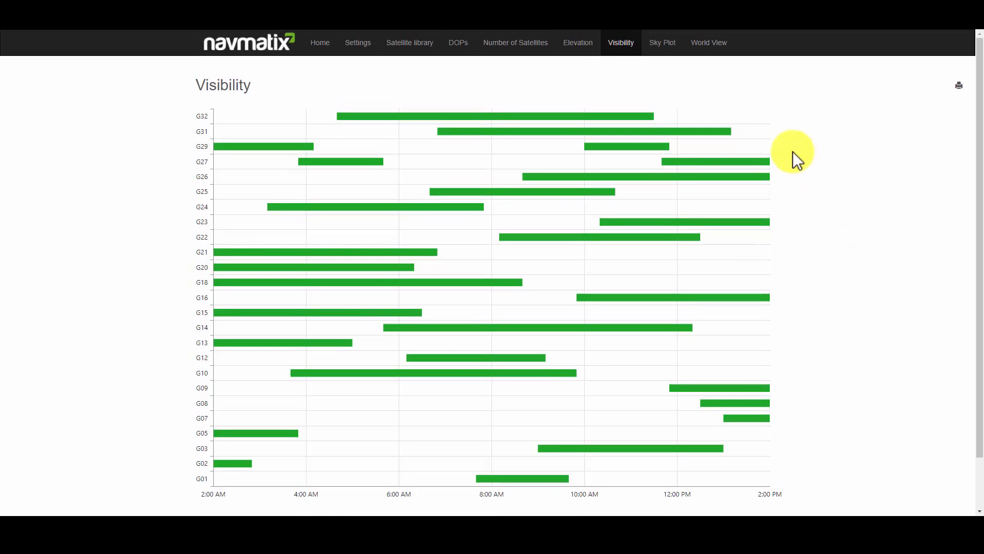
{"action": "mouse_move", "coordinate": [661, 43]}
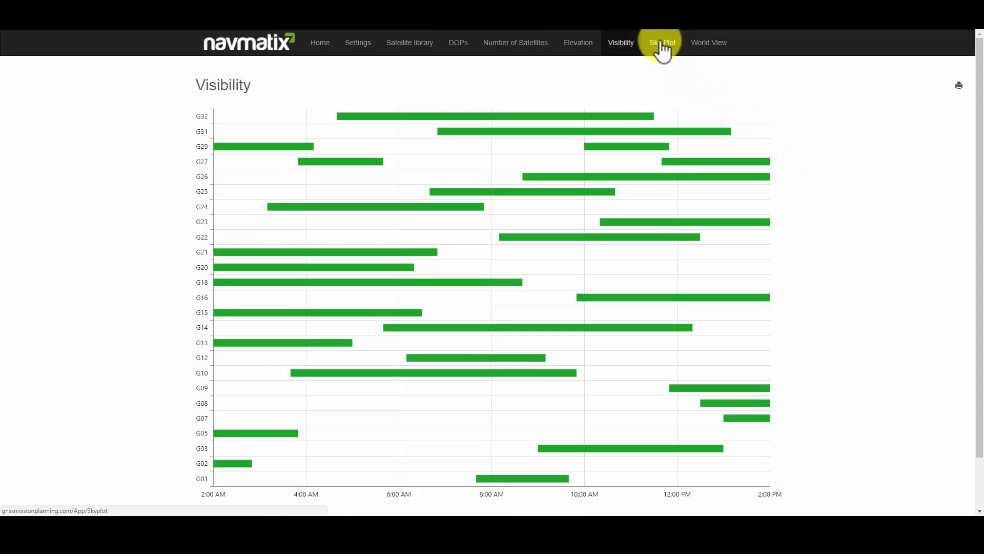
- Animate GPS satellite positions on the Sky Plot across the planning period
{"action": "left_click", "coordinate": [661, 42]}
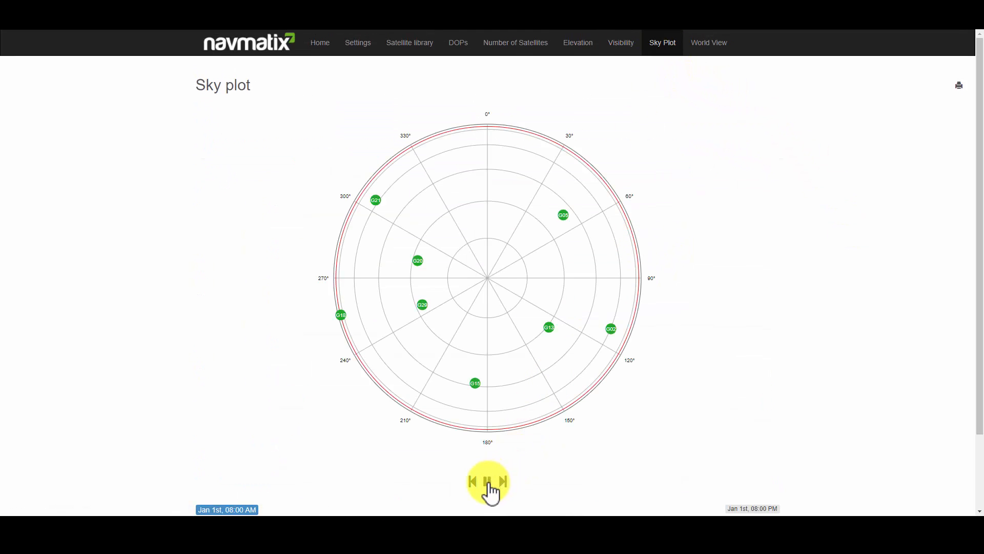
{"action": "left_click", "coordinate": [487, 482]}
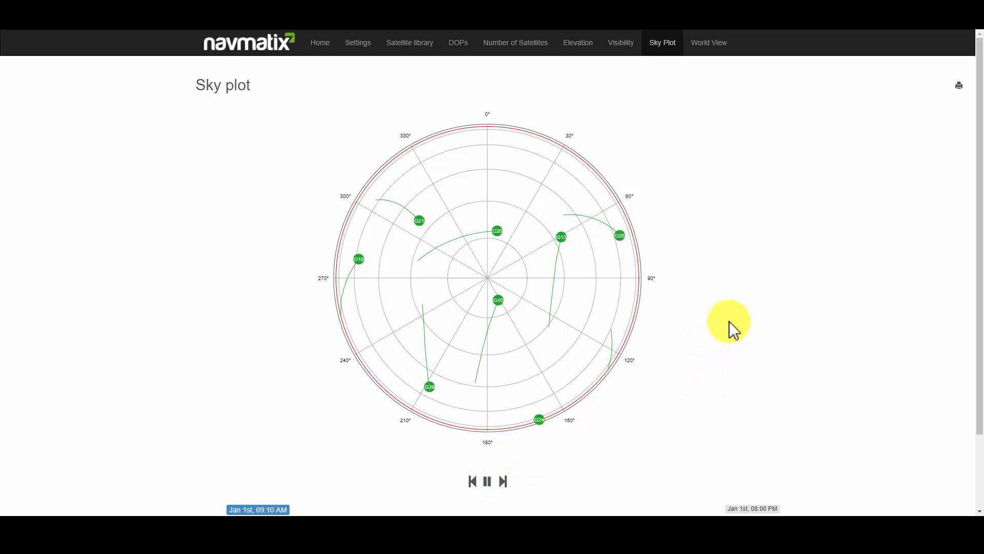
{"action": "scroll", "scroll_direction": "down", "scroll_amount": 3}
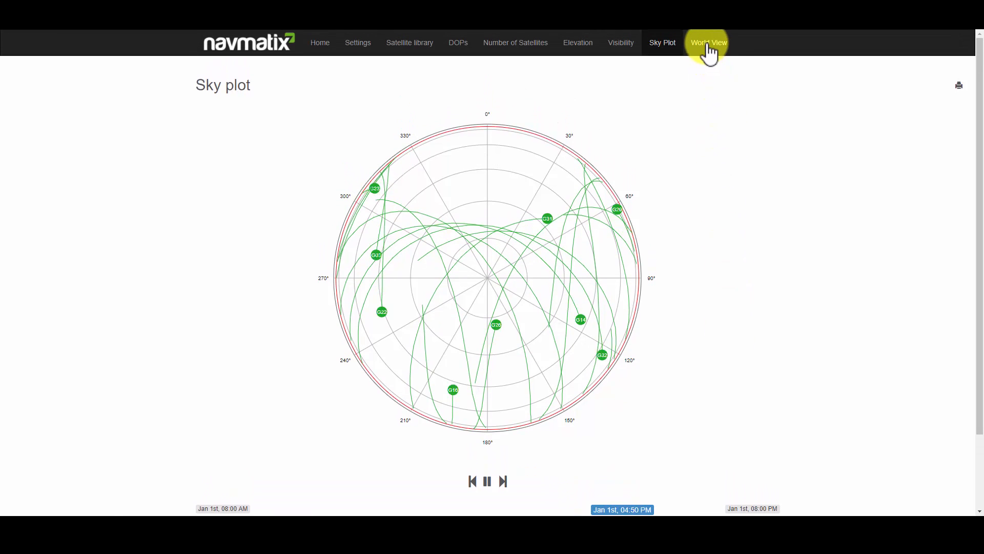
- Play GPS satellite ground tracks through time on the World View map
{"action": "left_click", "coordinate": [709, 42]}
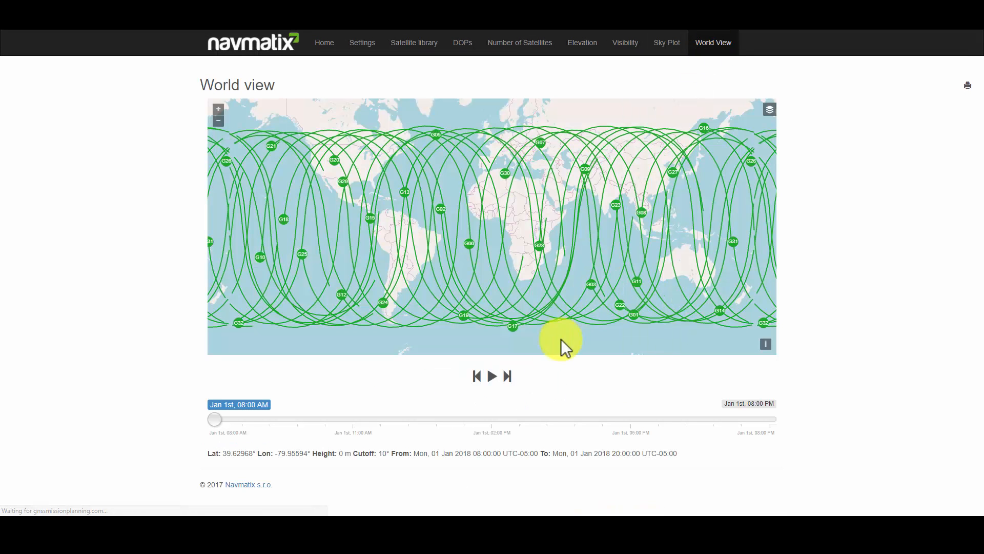
{"action": "left_click", "coordinate": [492, 375]}
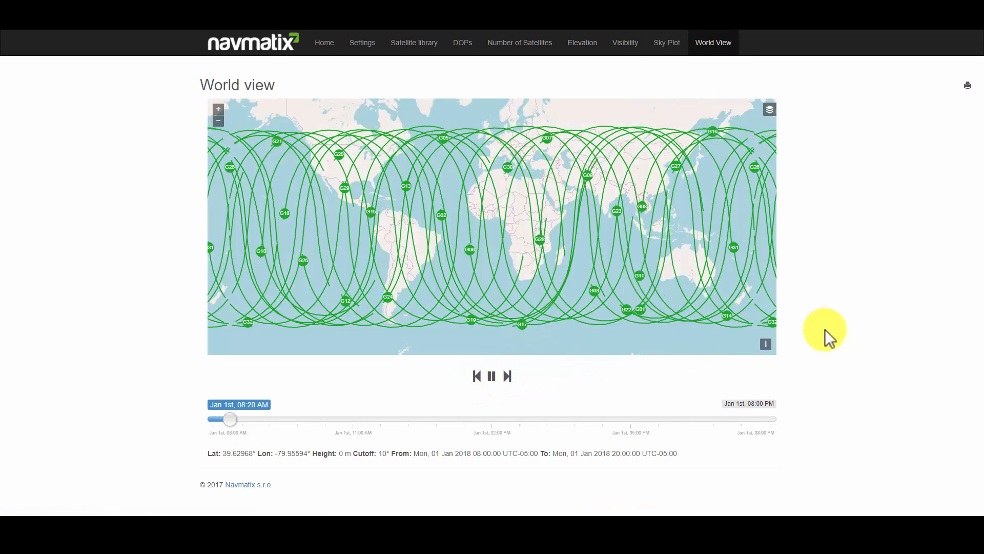